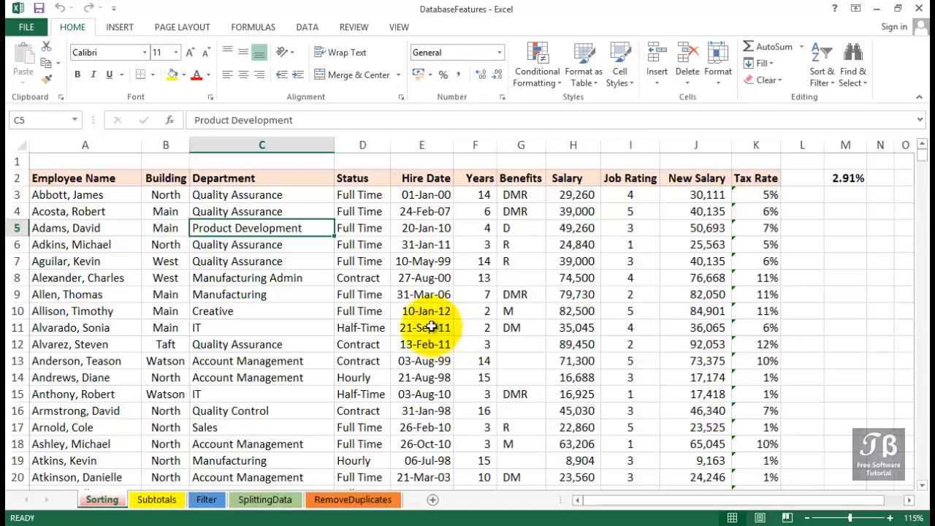
mouse_move(427, 327)
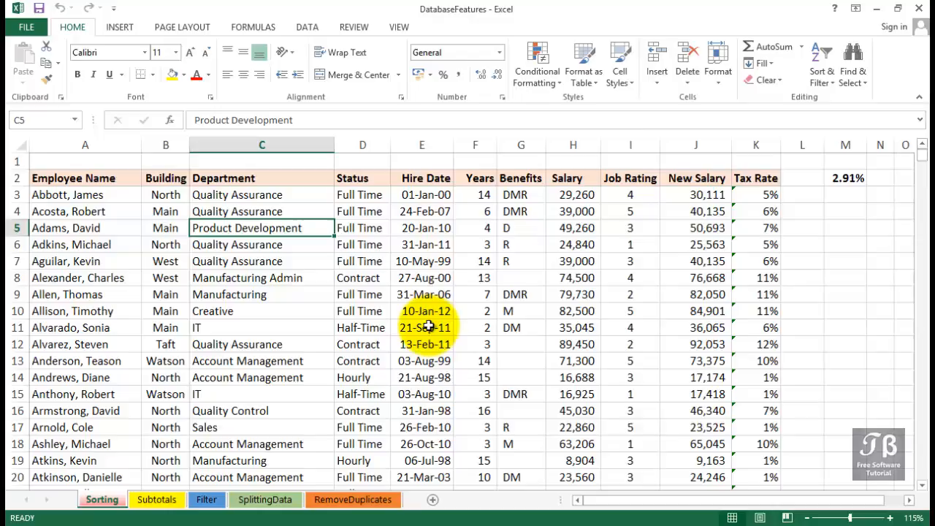
Scroll down the employee records to the last row, 743.
scroll("down", 3)
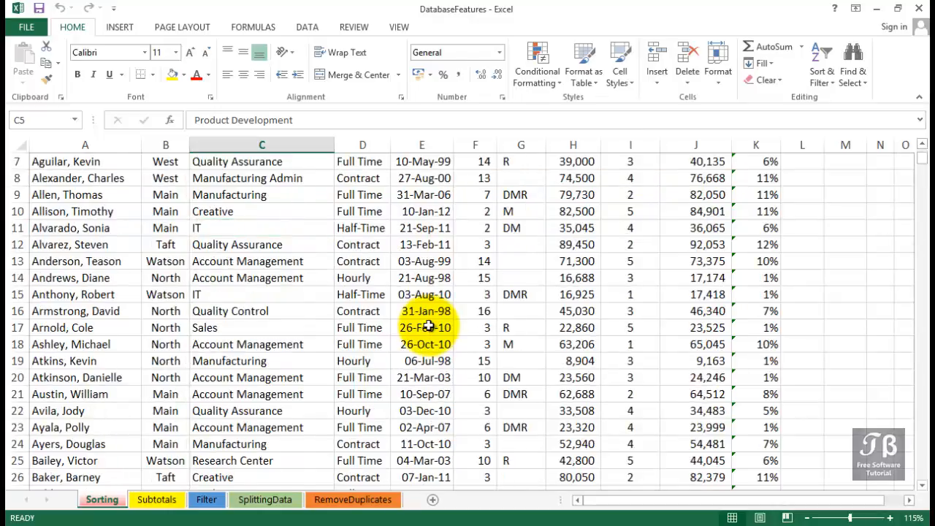
scroll("down", 3)
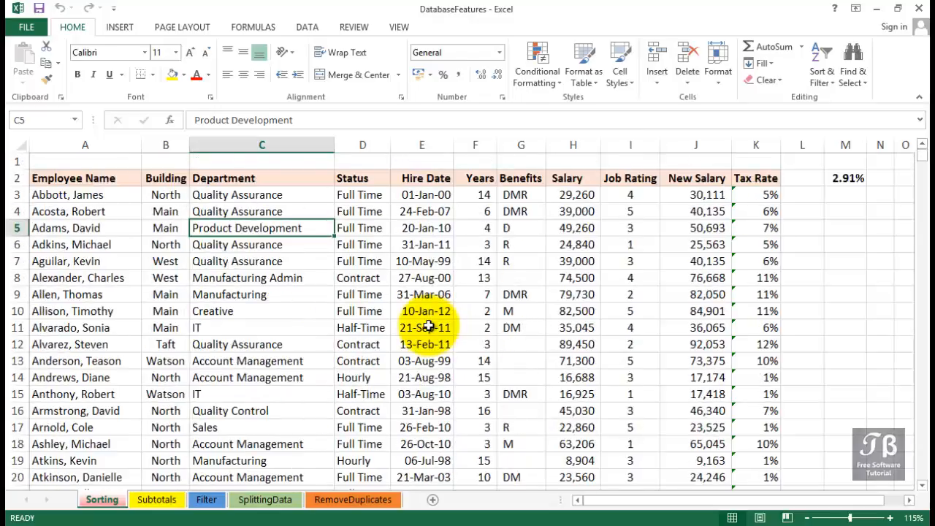
left_click(85, 145)
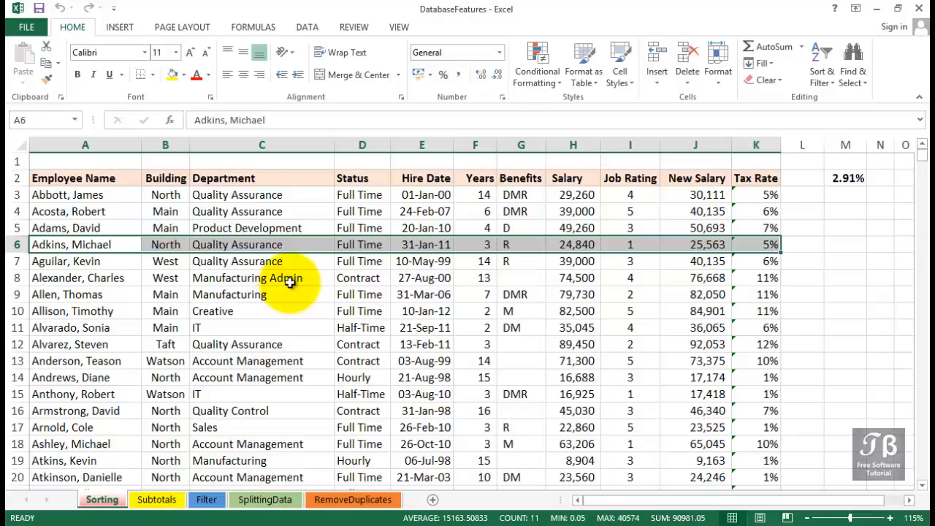
mouse_move(290, 281)
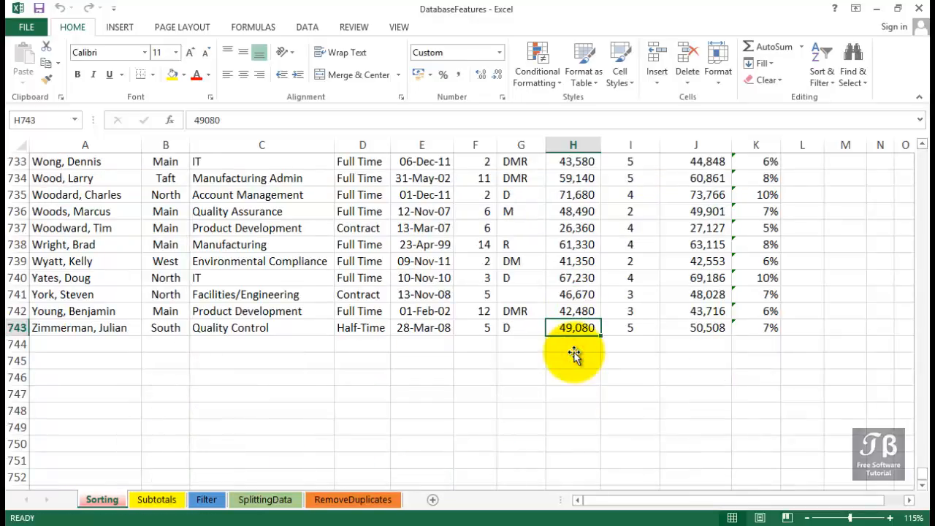
mouse_move(574, 352)
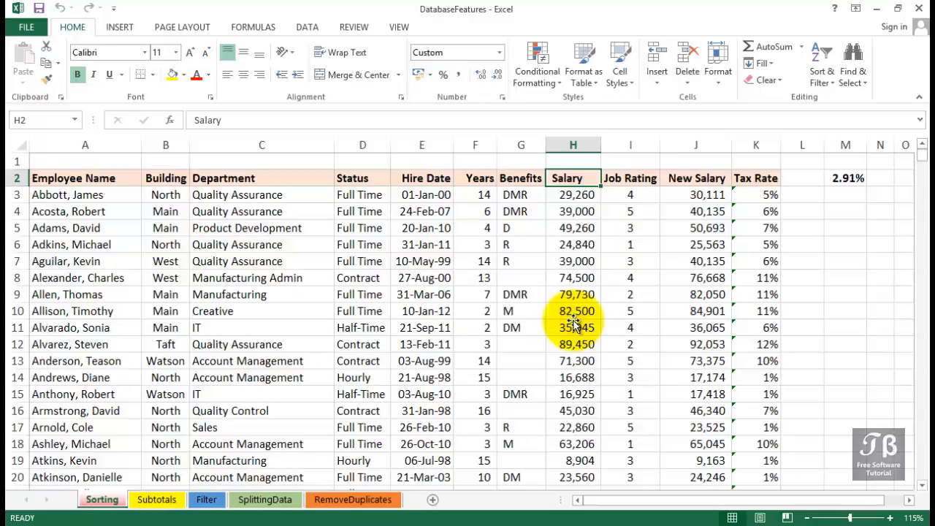
mouse_move(573, 327)
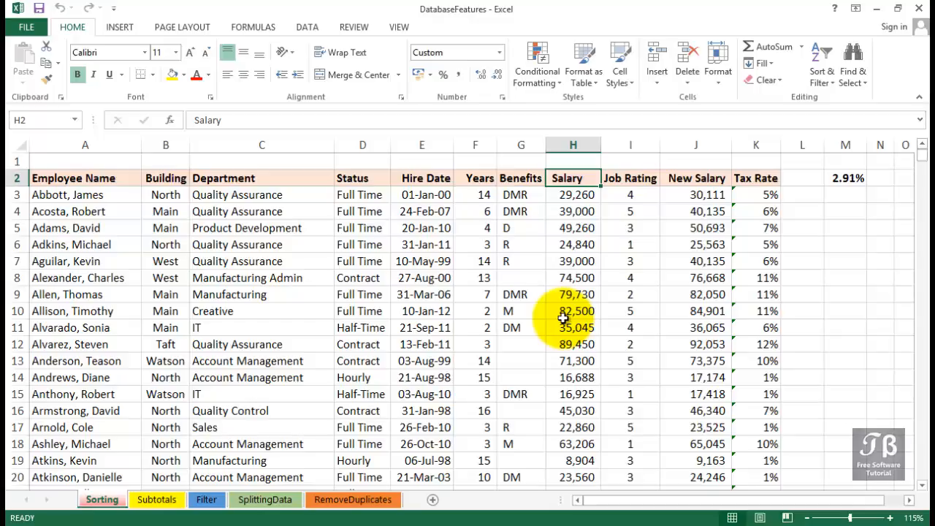
scroll("down", 3)
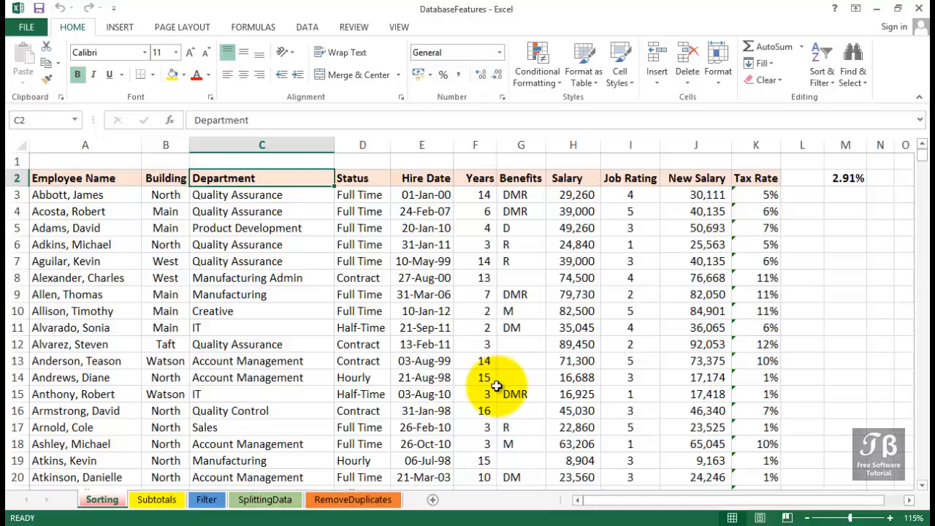
left_click(85, 177)
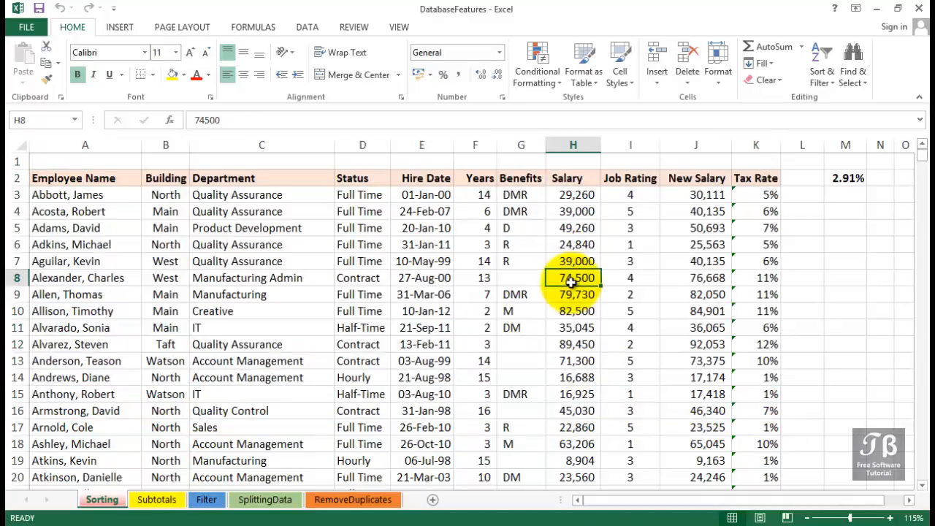
scroll("down", 3)
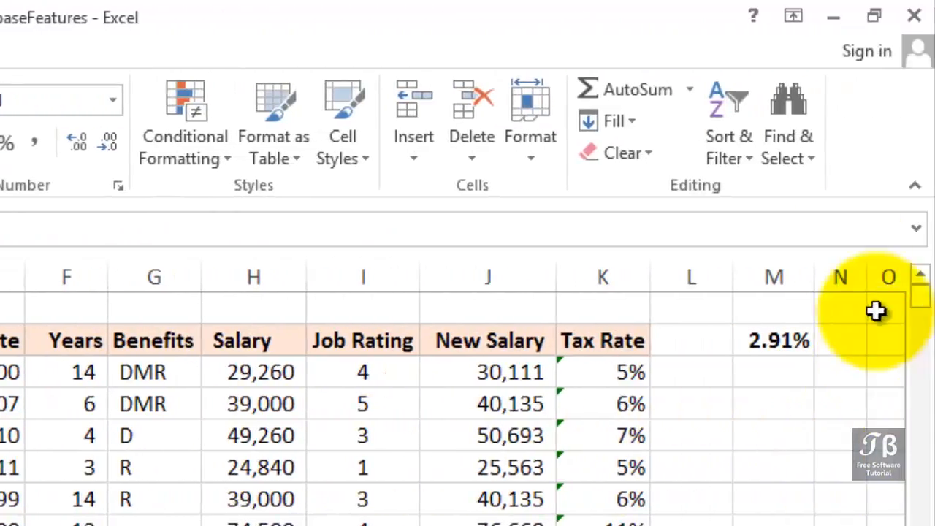
mouse_move(728, 146)
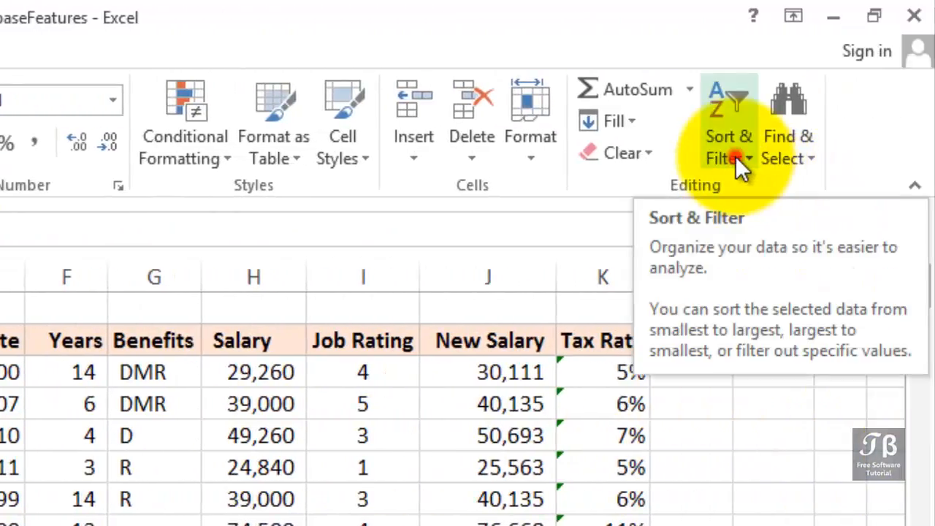
Check the Home tab's Sort & Filter options, then move to the Data tab's sort commands.
left_click(728, 146)
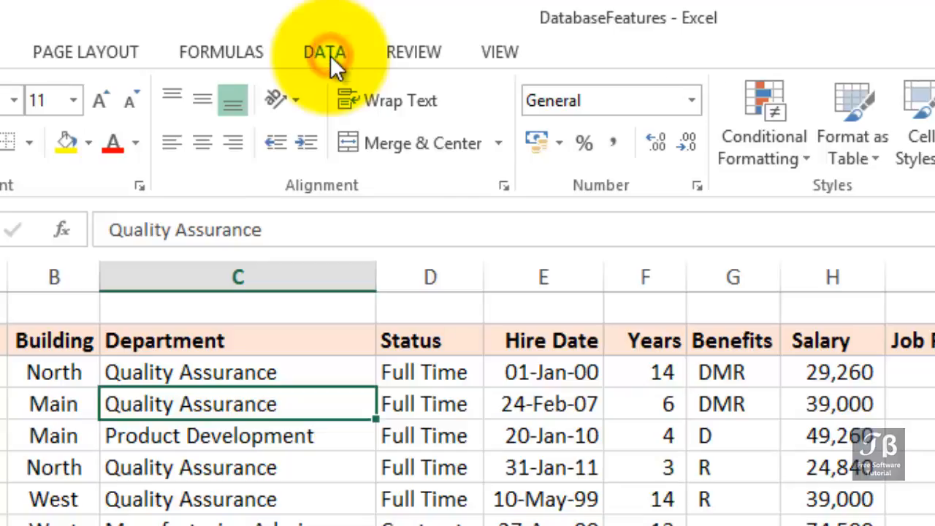
left_click(325, 52)
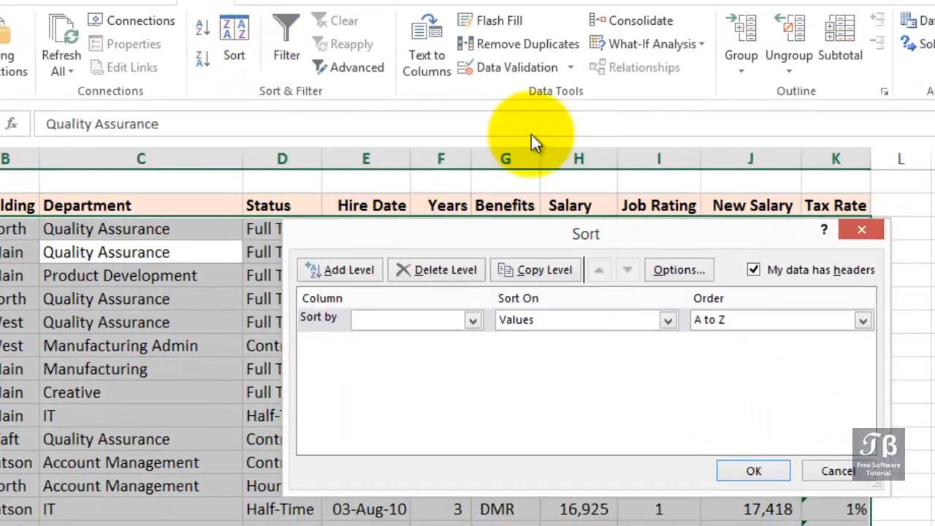
mouse_move(497, 263)
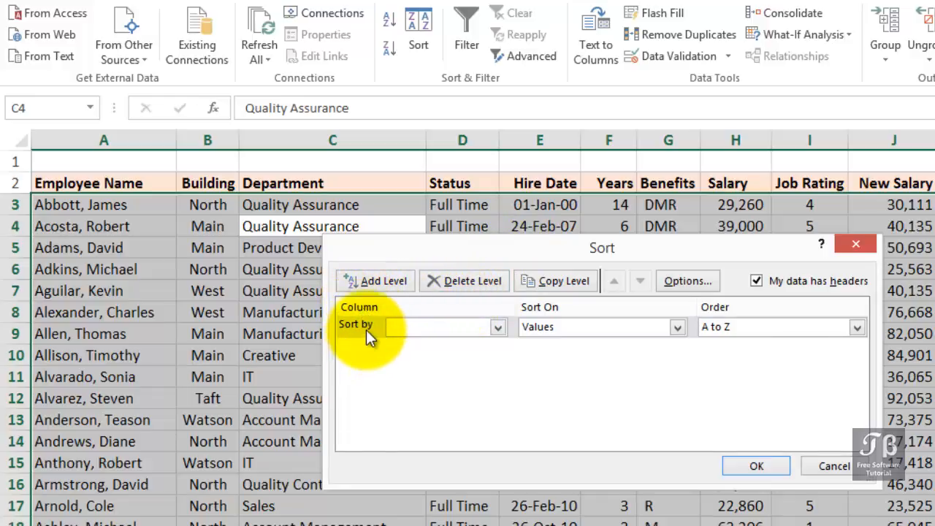
left_click(497, 327)
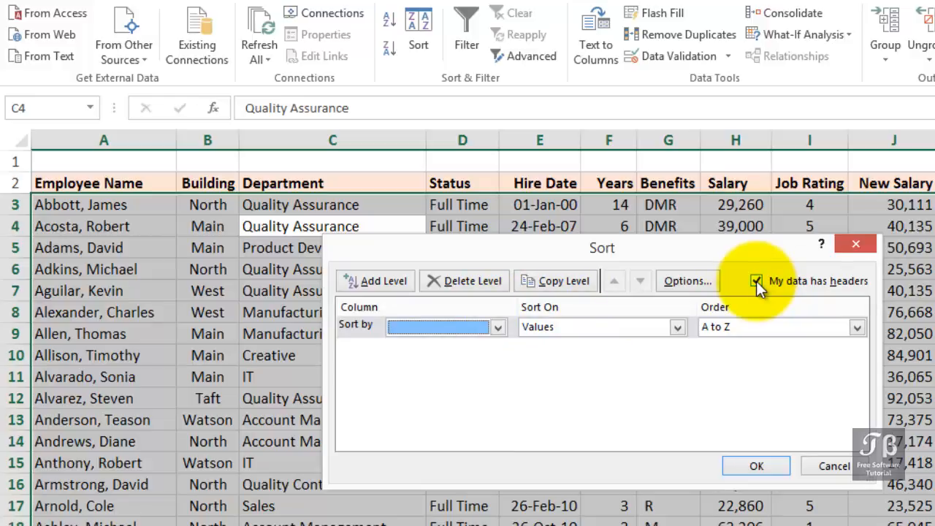
left_click(756, 281)
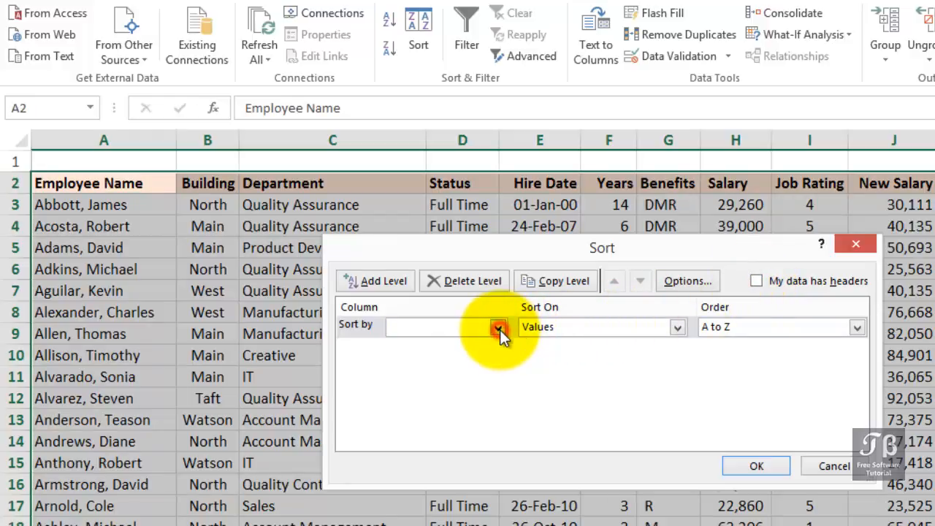
left_click(498, 326)
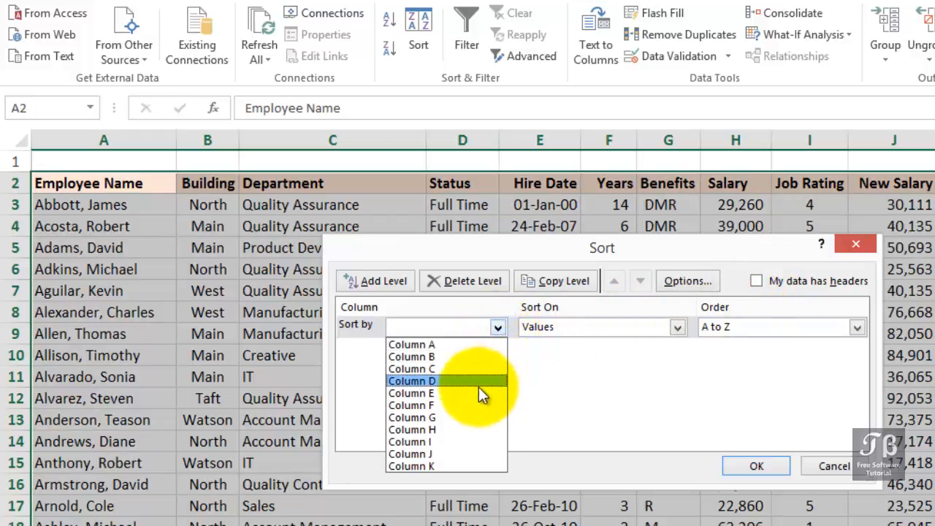
left_click(755, 280)
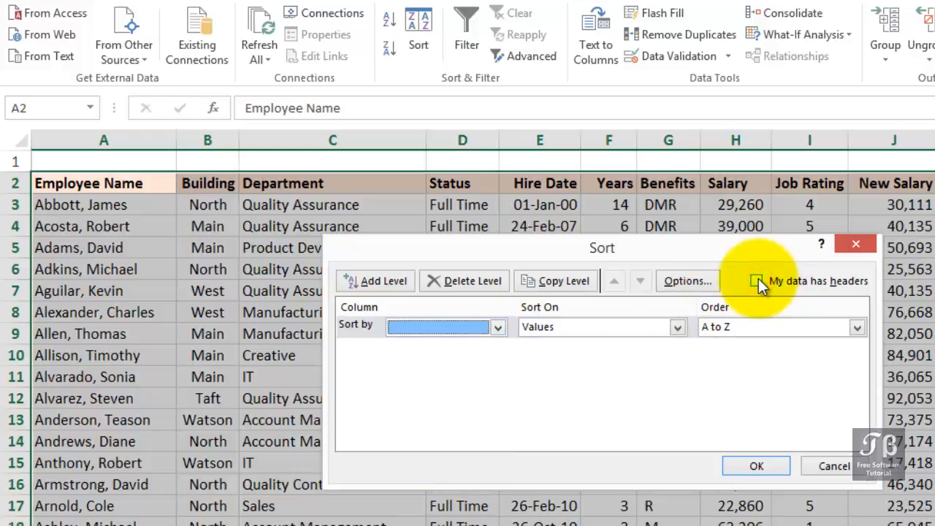
left_click(756, 281)
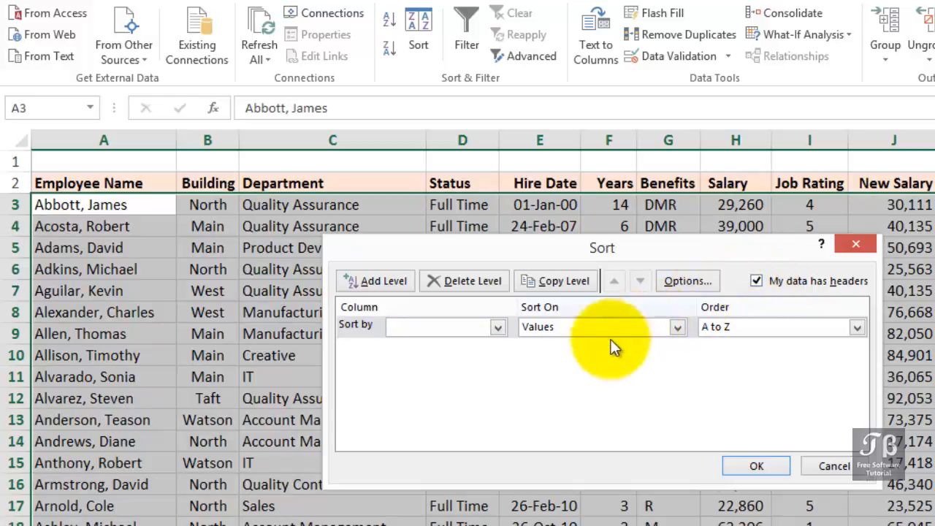
Choose Department as the Sort by column, ordered A to Z.
left_click(497, 326)
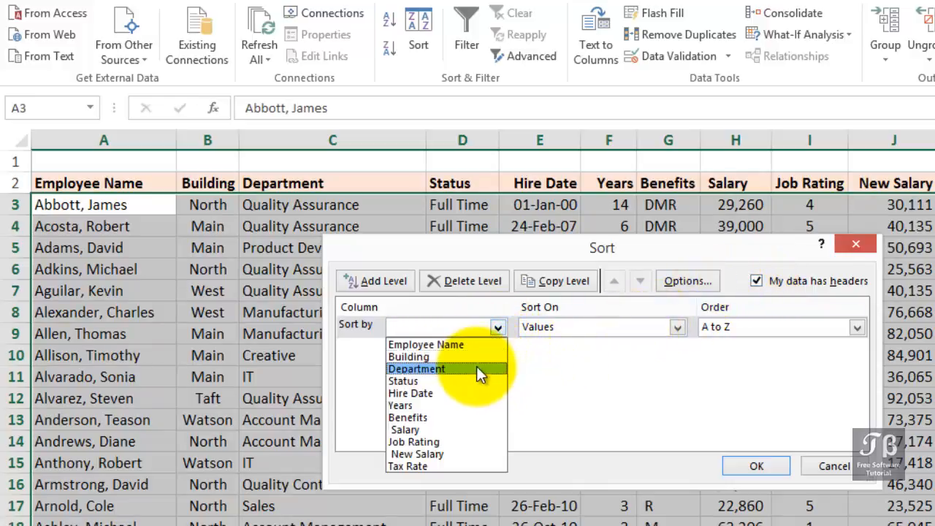
left_click(416, 368)
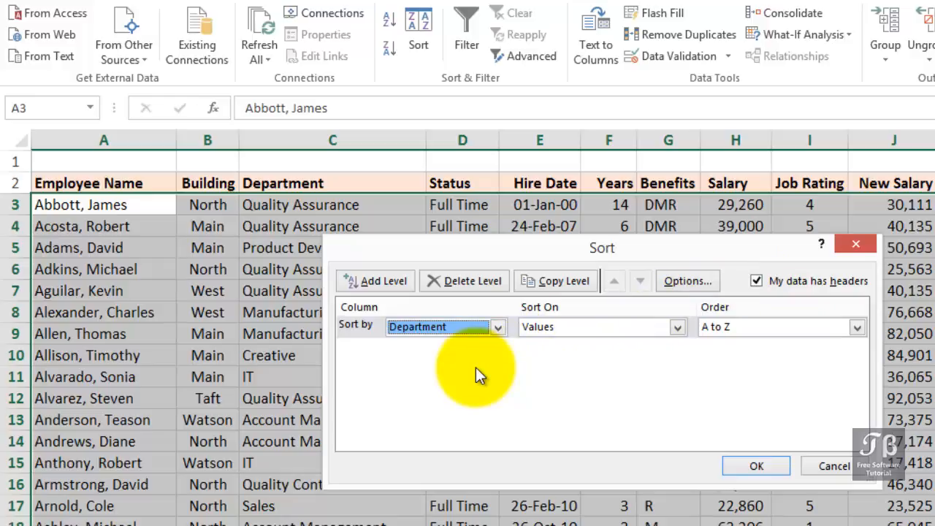
mouse_move(511, 252)
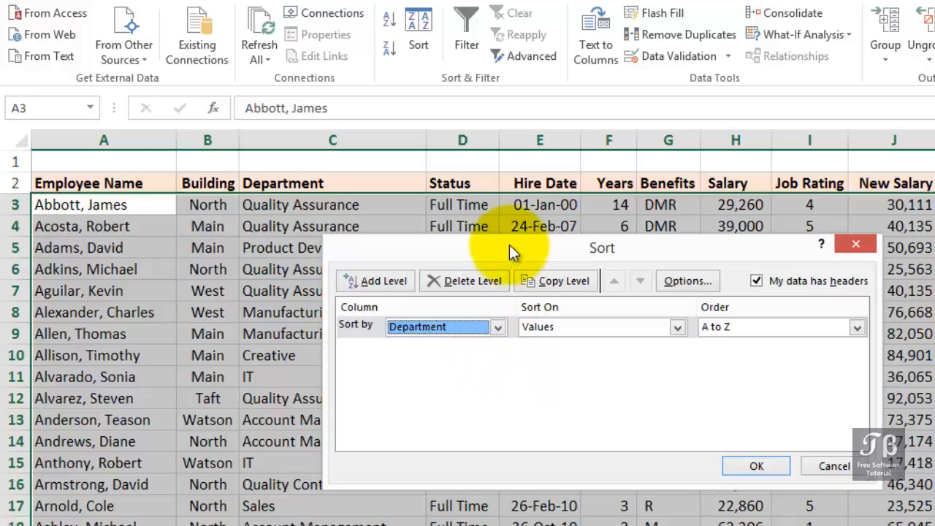
mouse_move(394, 285)
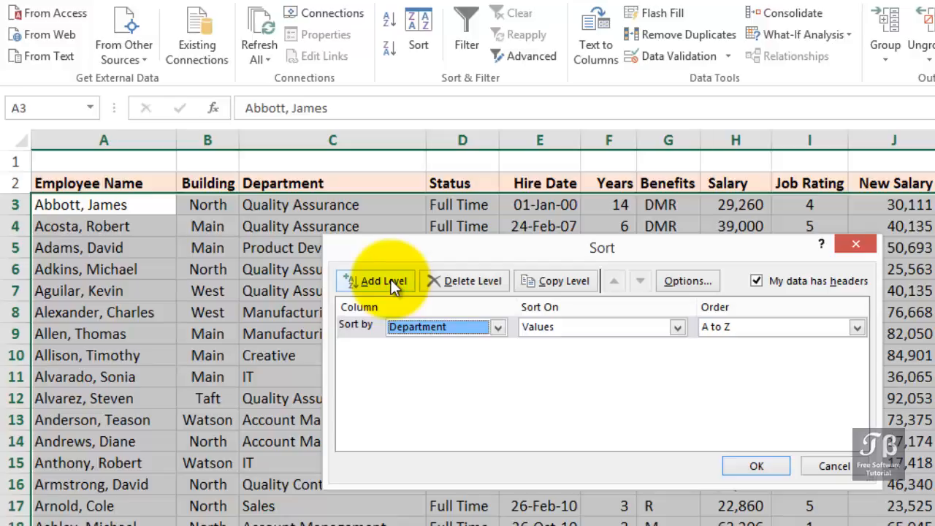
Add Status A to Z and Years Largest to Smallest as second and third sort levels.
left_click(374, 280)
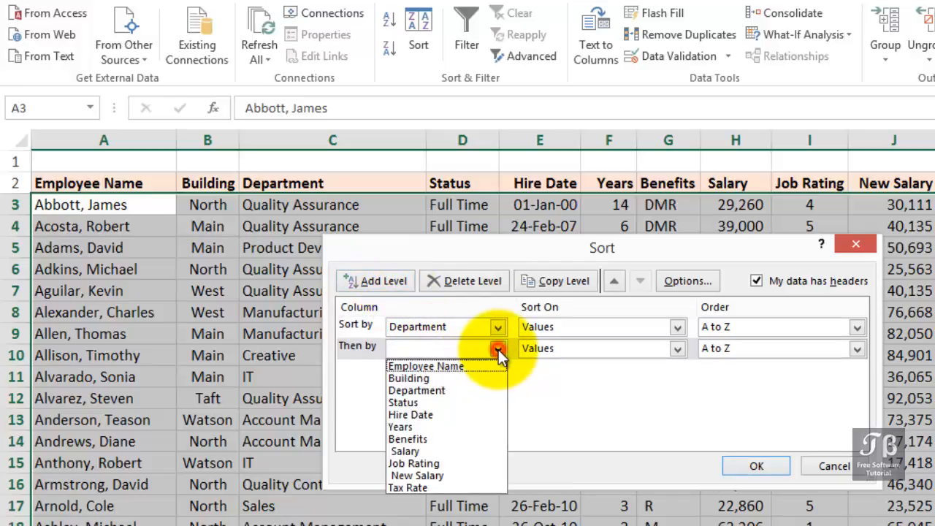
left_click(402, 402)
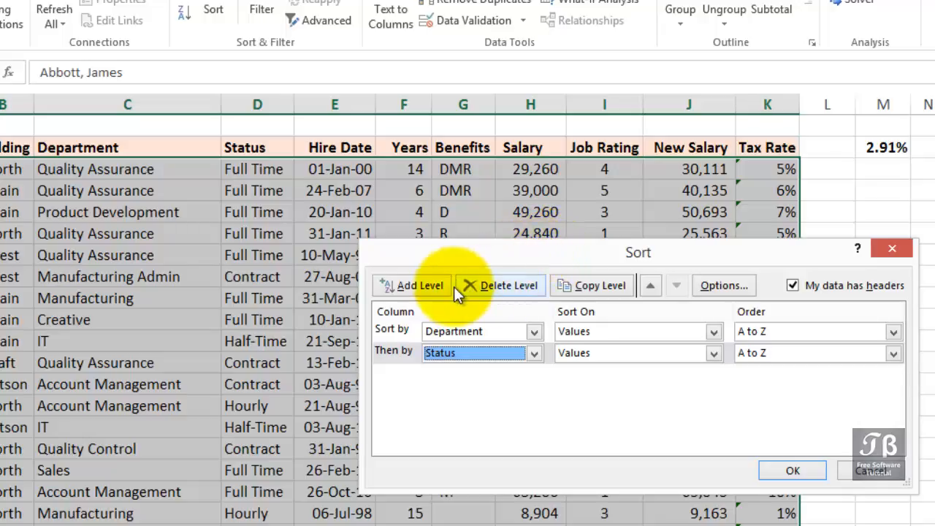
left_click(412, 285)
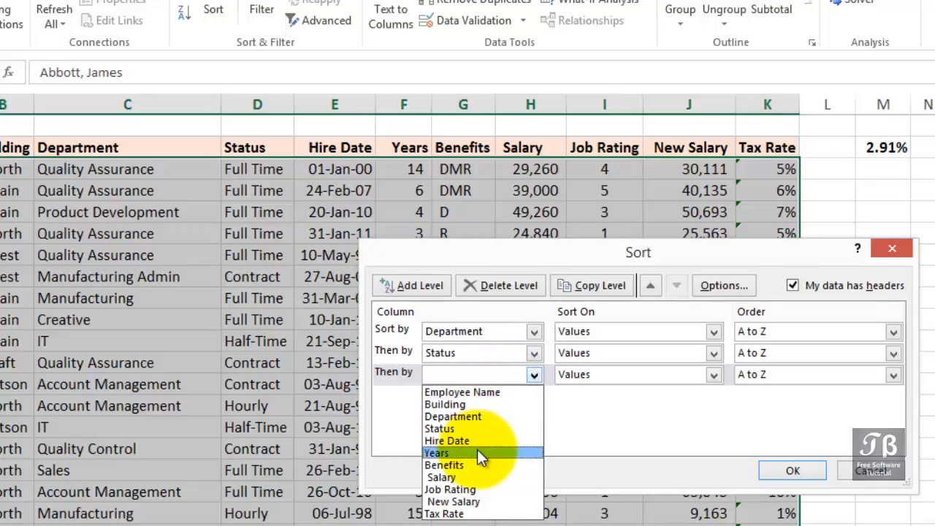
left_click(436, 452)
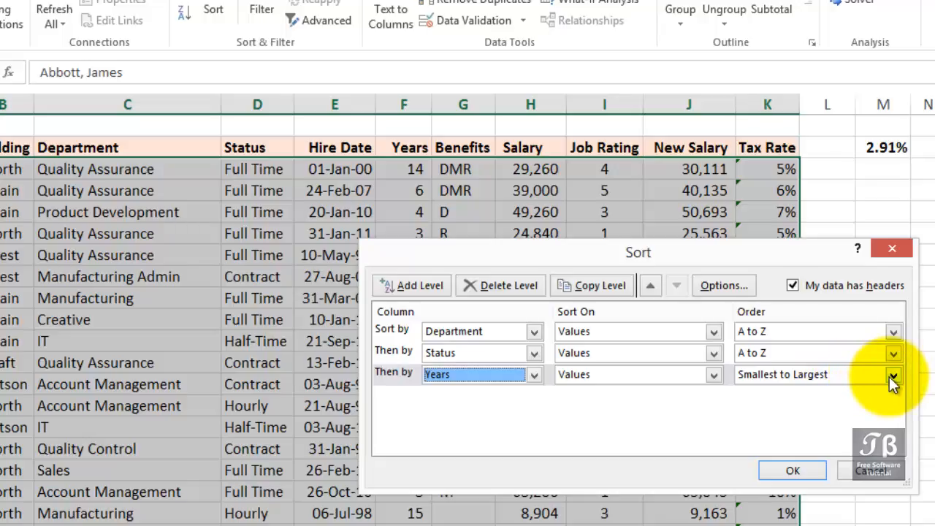
left_click(893, 375)
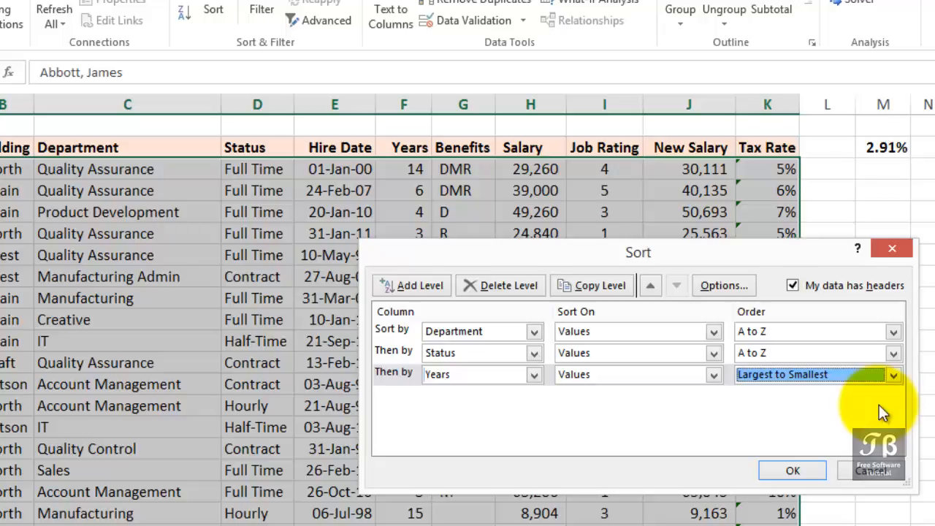
mouse_move(867, 414)
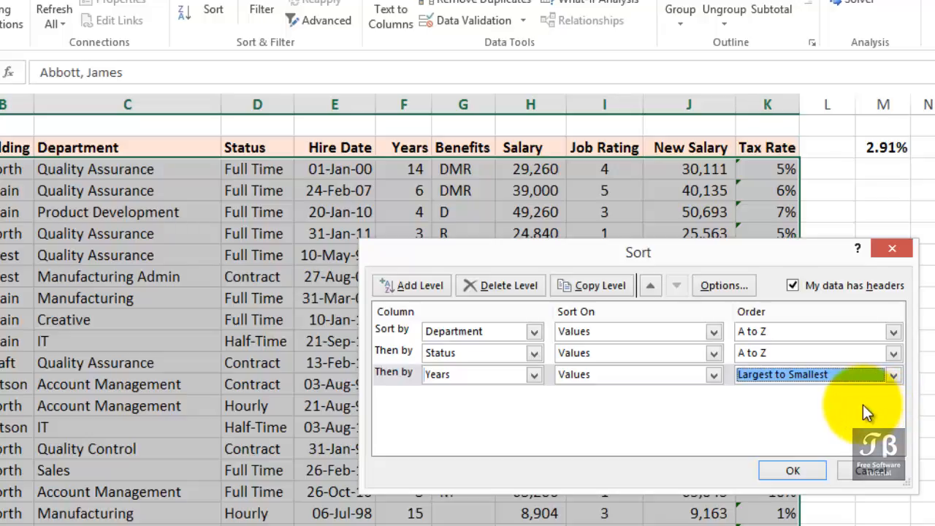
mouse_move(892, 353)
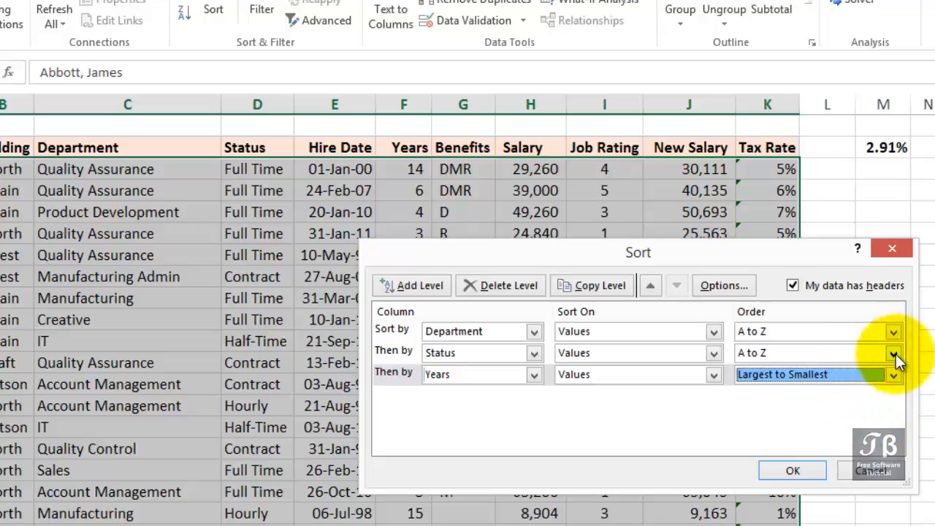
left_click(892, 353)
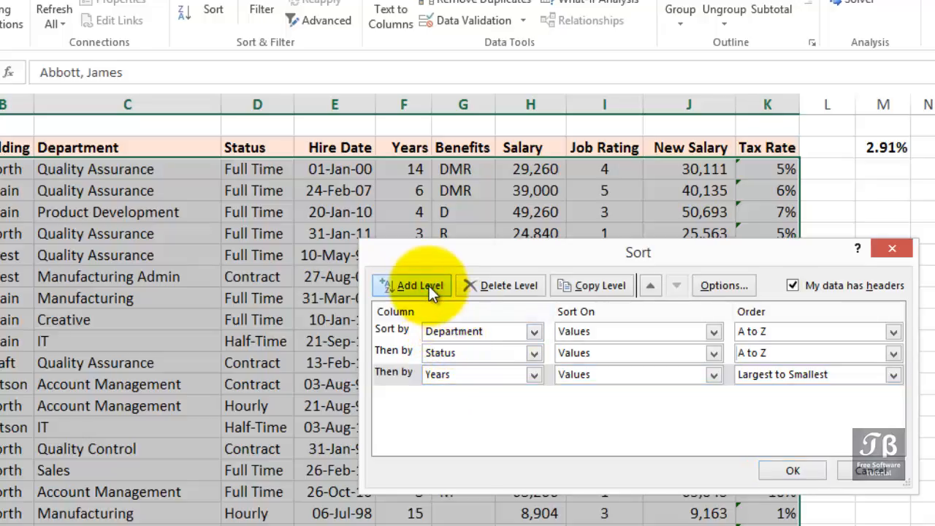
Add a fourth level sorting Employee Name A to Z and click OK.
left_click(411, 285)
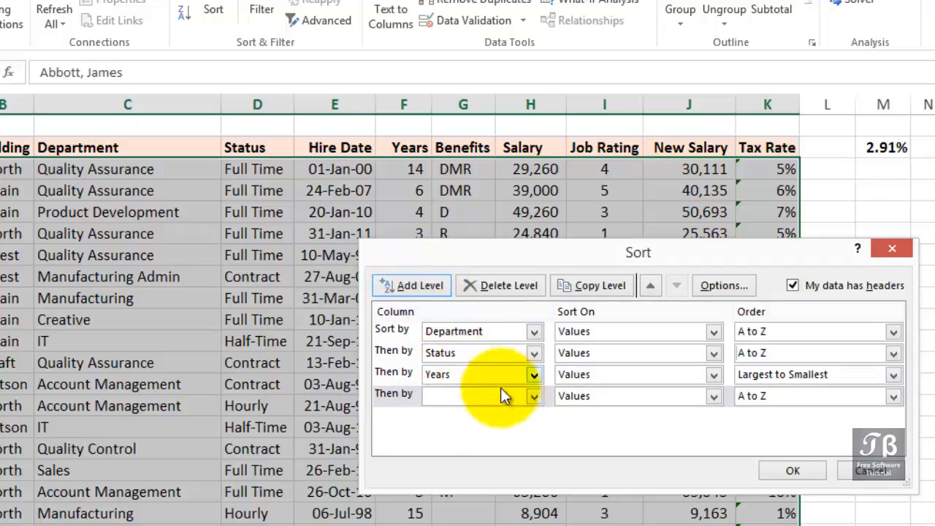
mouse_move(533, 400)
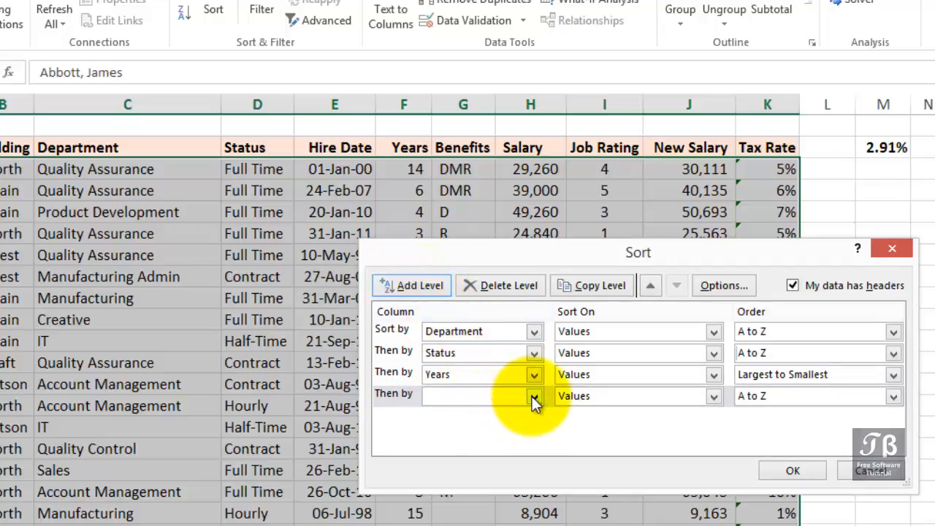
left_click(533, 395)
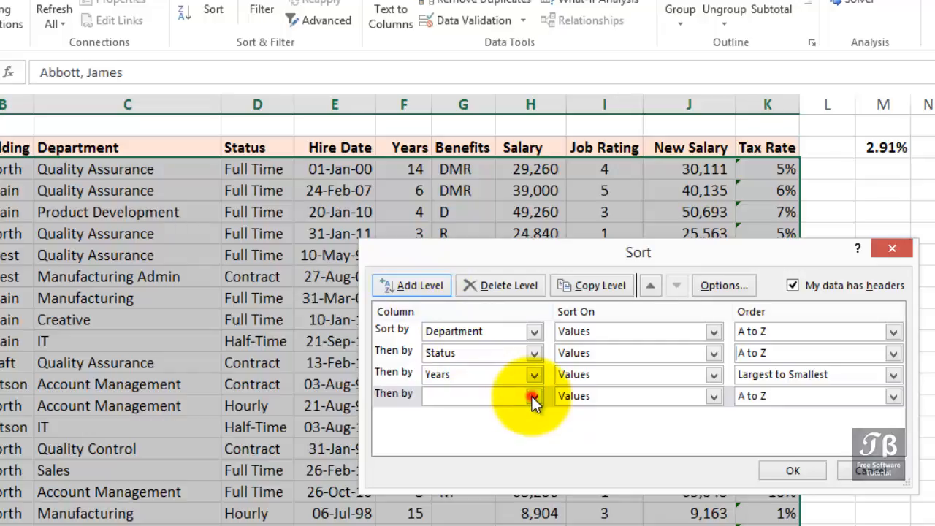
left_click(533, 395)
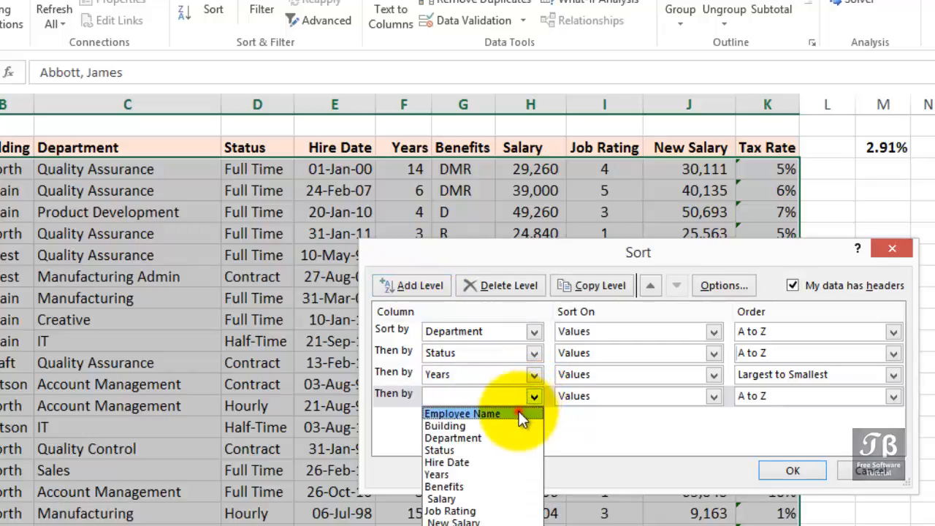
left_click(462, 413)
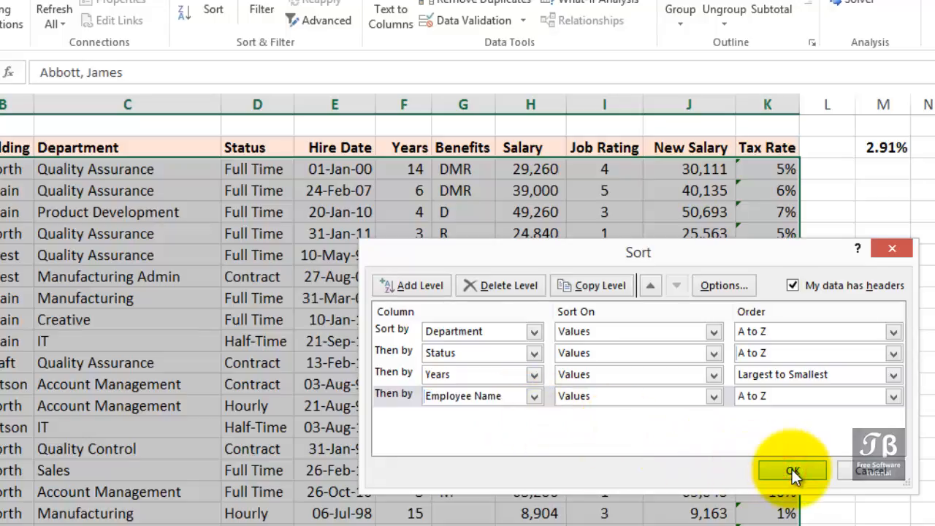
left_click(791, 470)
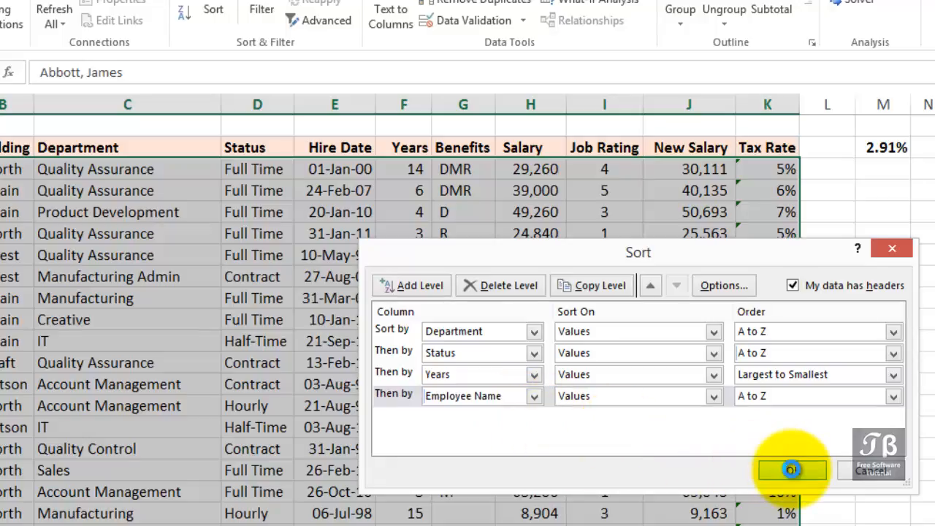
Apply the four-level sort and inspect the Account Management and Contract cells at the top.
left_click(791, 469)
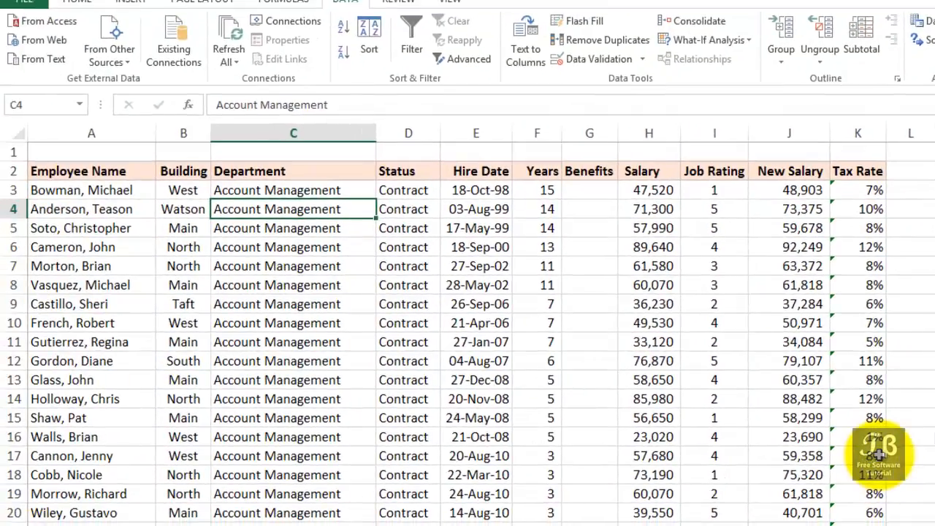
mouse_move(876, 453)
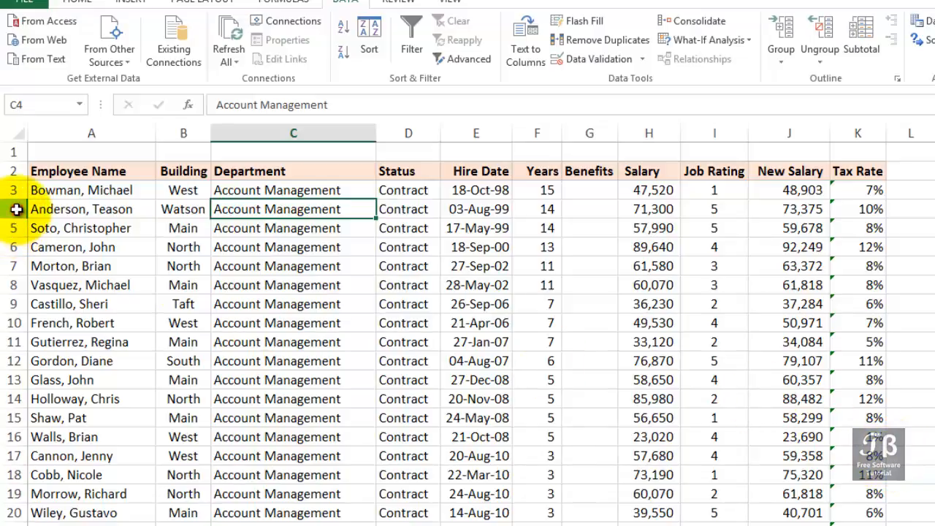
left_click(13, 209)
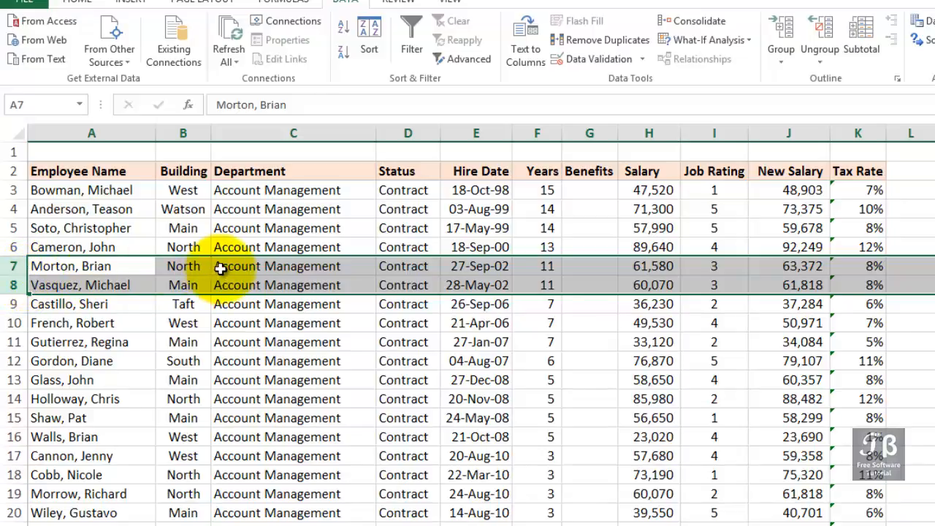
left_click(292, 266)
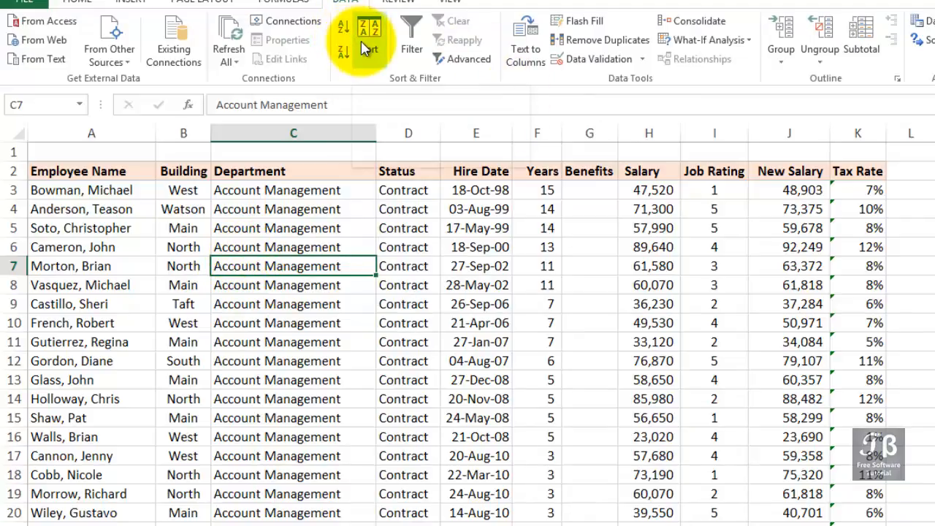
mouse_move(369, 36)
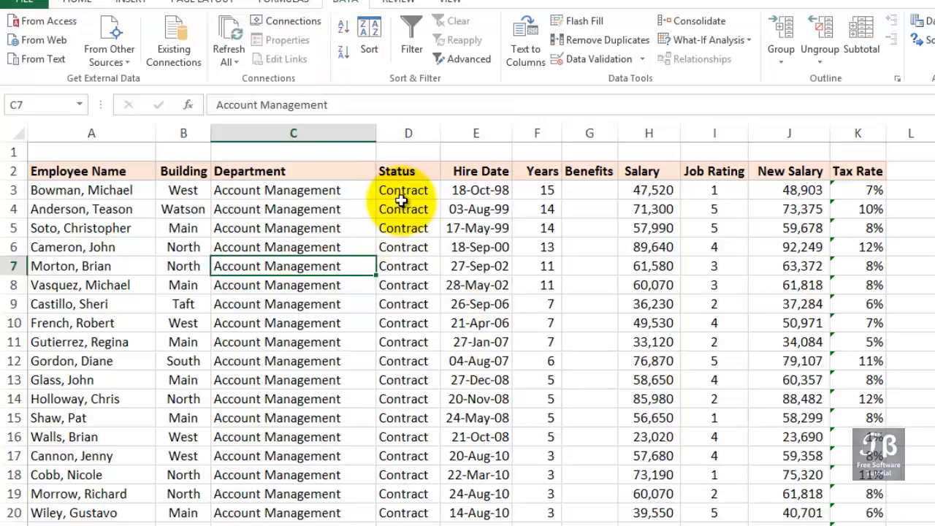
left_click(407, 209)
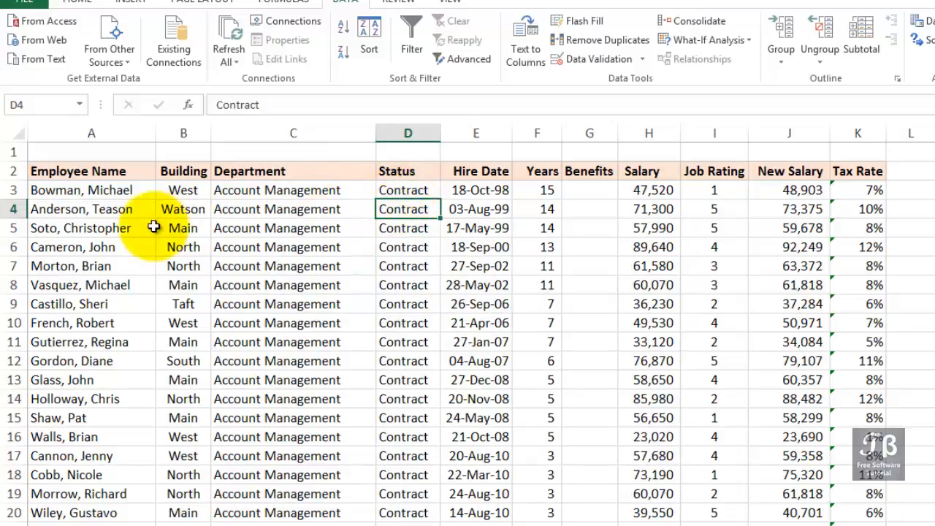
Sort A to Z from an Employee Name cell so Abbott comes first.
left_click(91, 228)
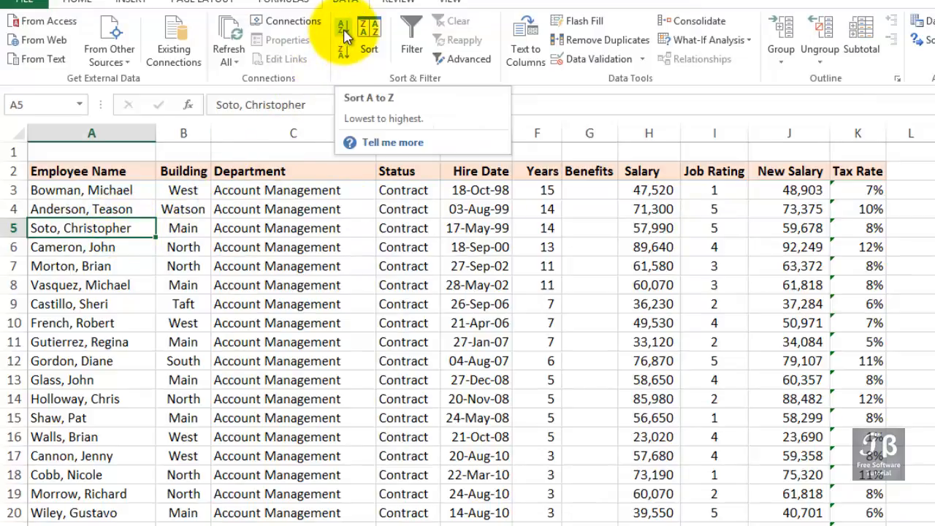
left_click(342, 30)
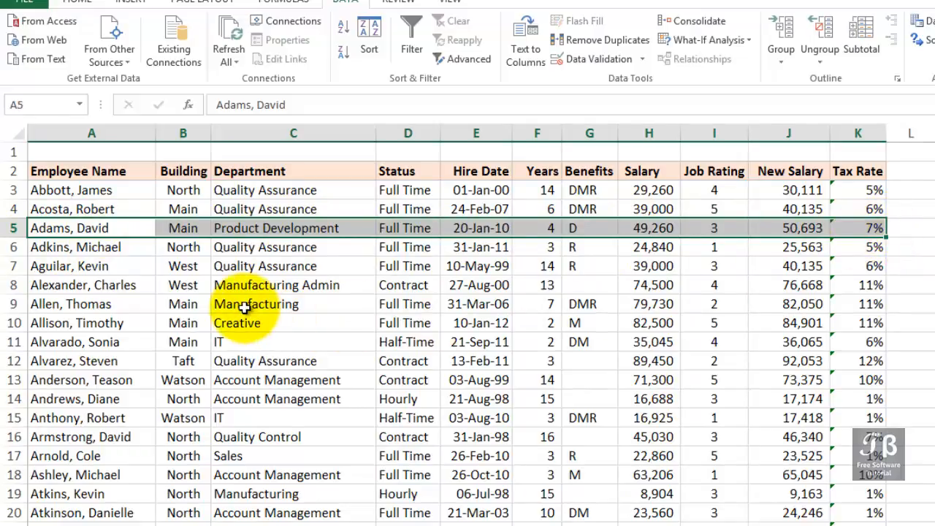
mouse_move(248, 298)
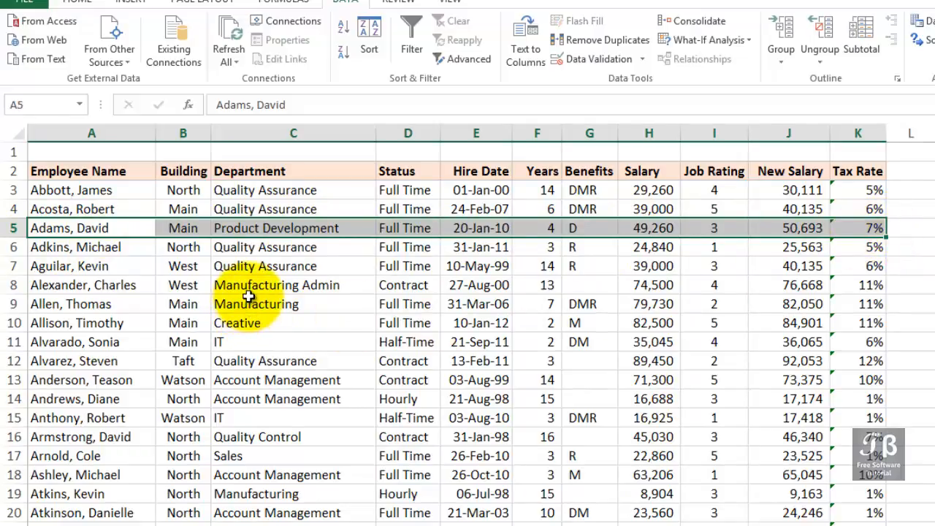
mouse_move(249, 330)
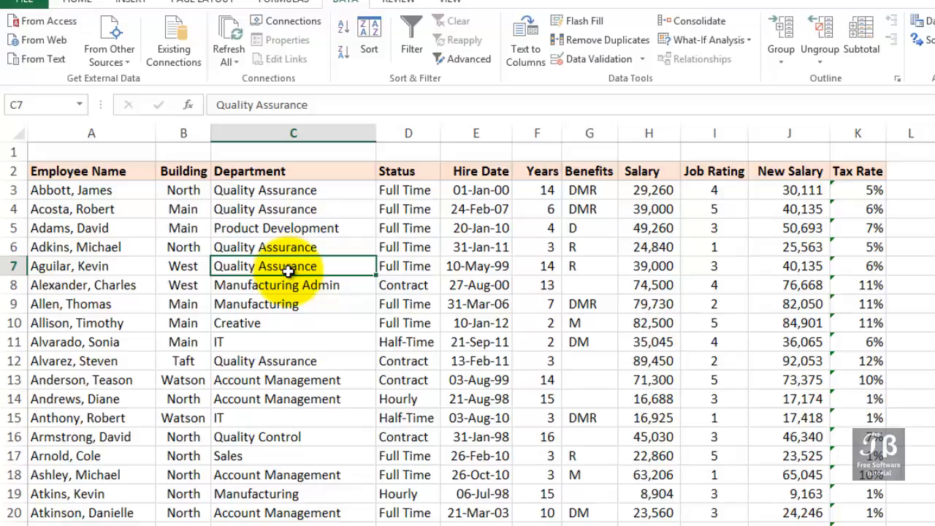
mouse_move(340, 30)
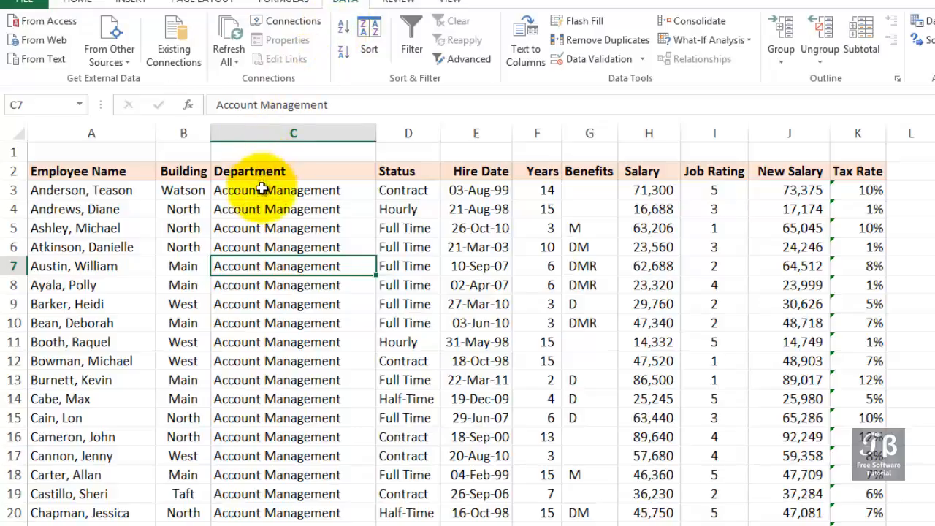
Select the Account Management names and departments to check alphabetical names within the group.
left_click(293, 190)
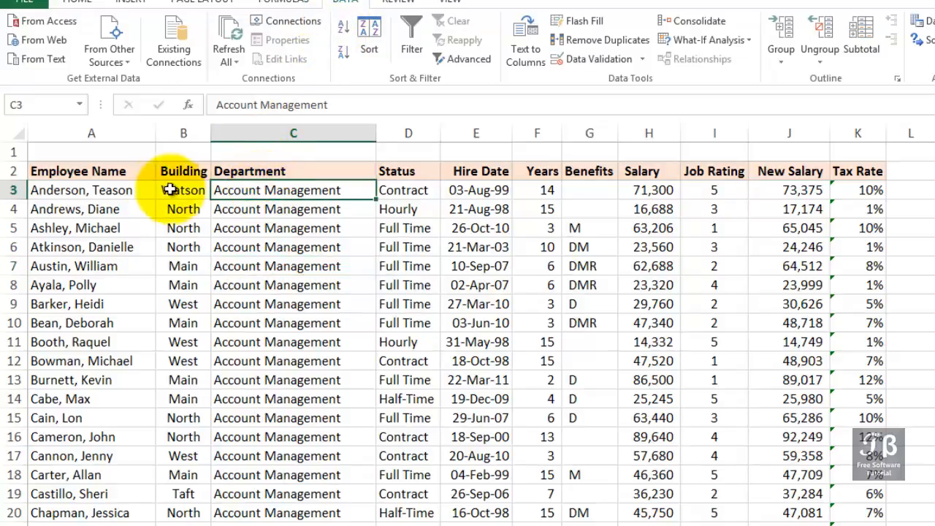
left_click_drag(91, 189, 91, 228)
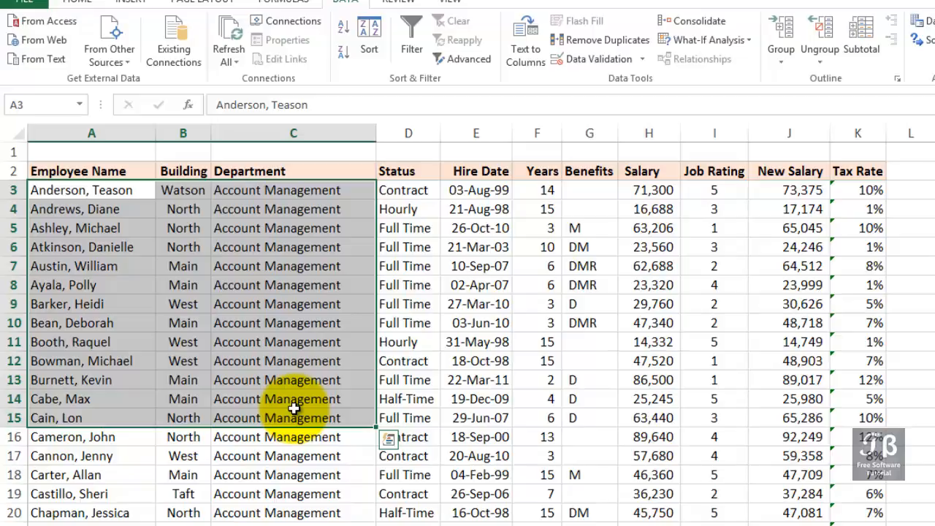
left_click(293, 436)
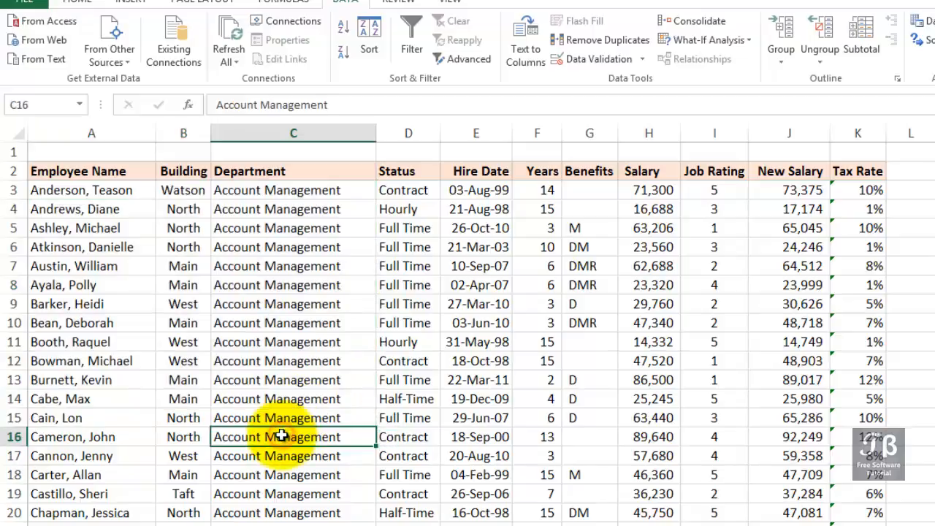
left_click(408, 228)
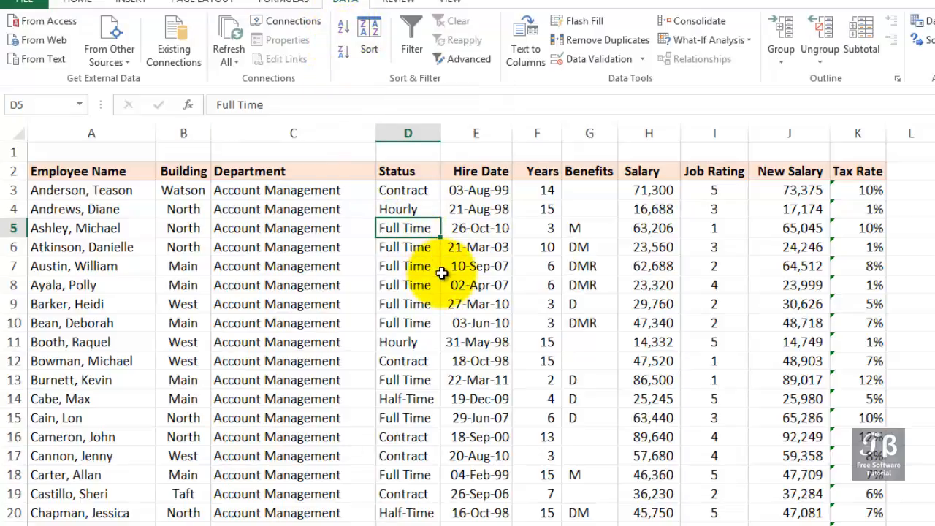
mouse_move(437, 198)
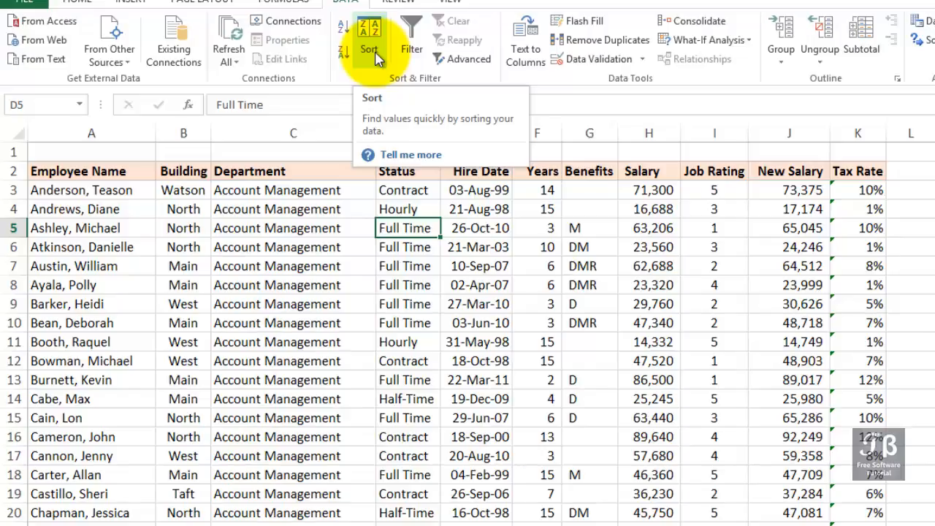
mouse_move(276, 284)
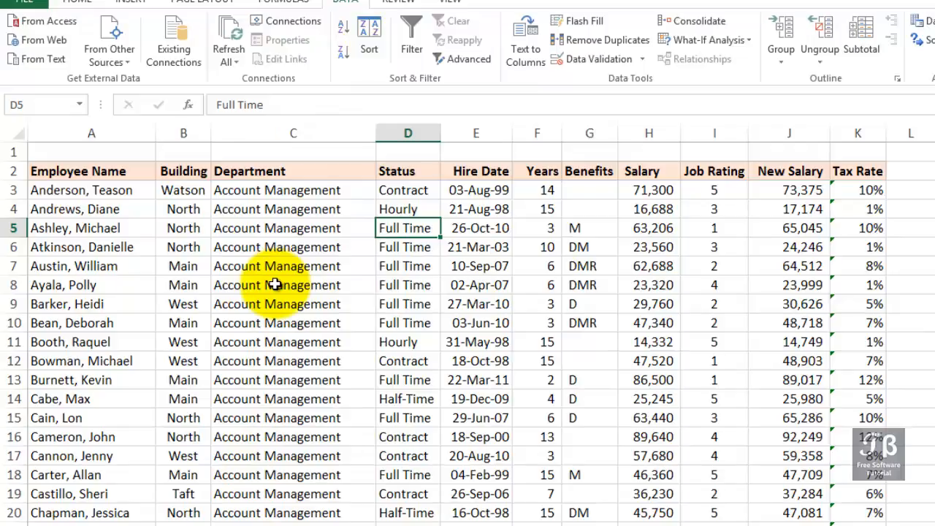
mouse_move(119, 398)
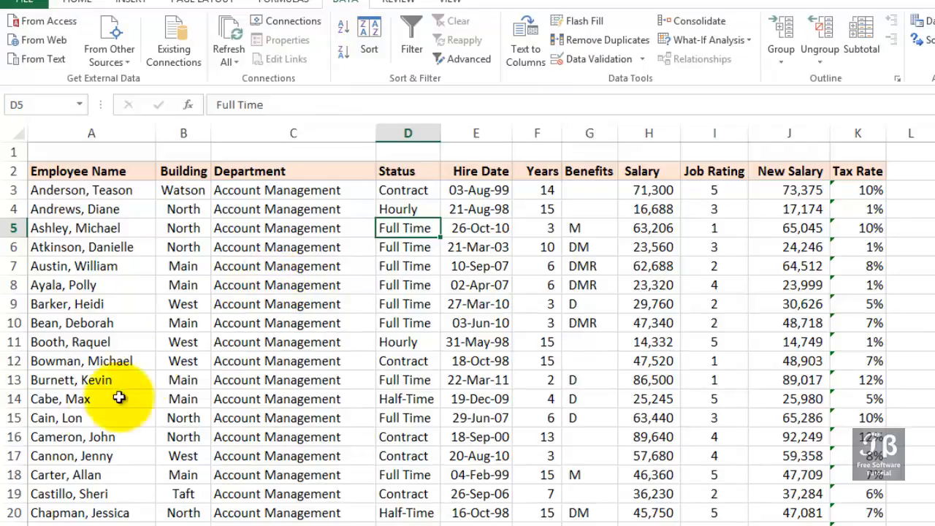